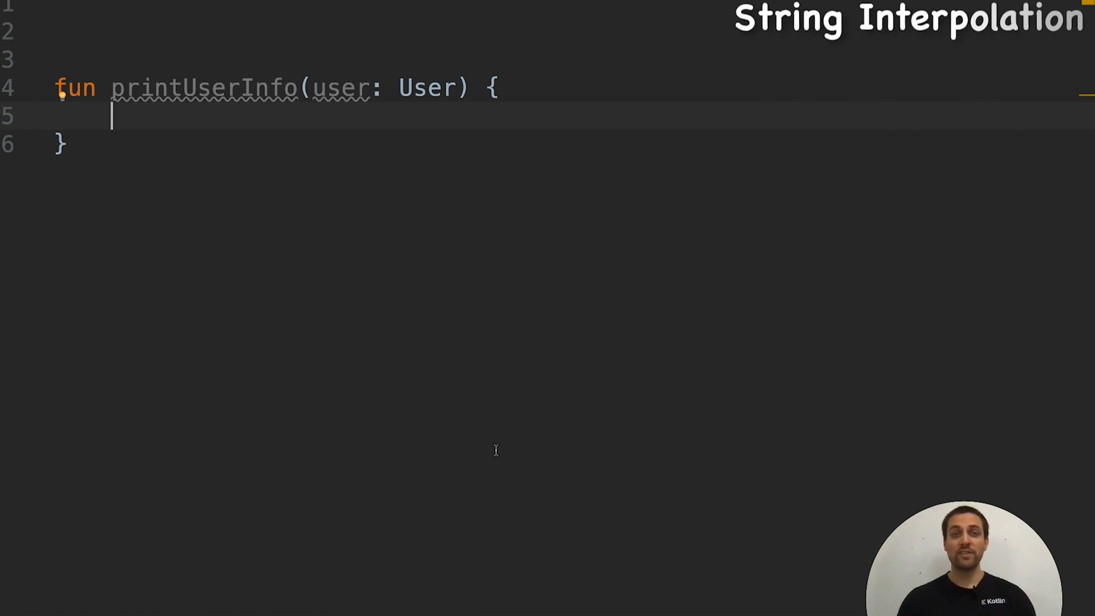
Step: Insert an empty println() call inside printUserInfo via completion of 'pr'
type("println(")
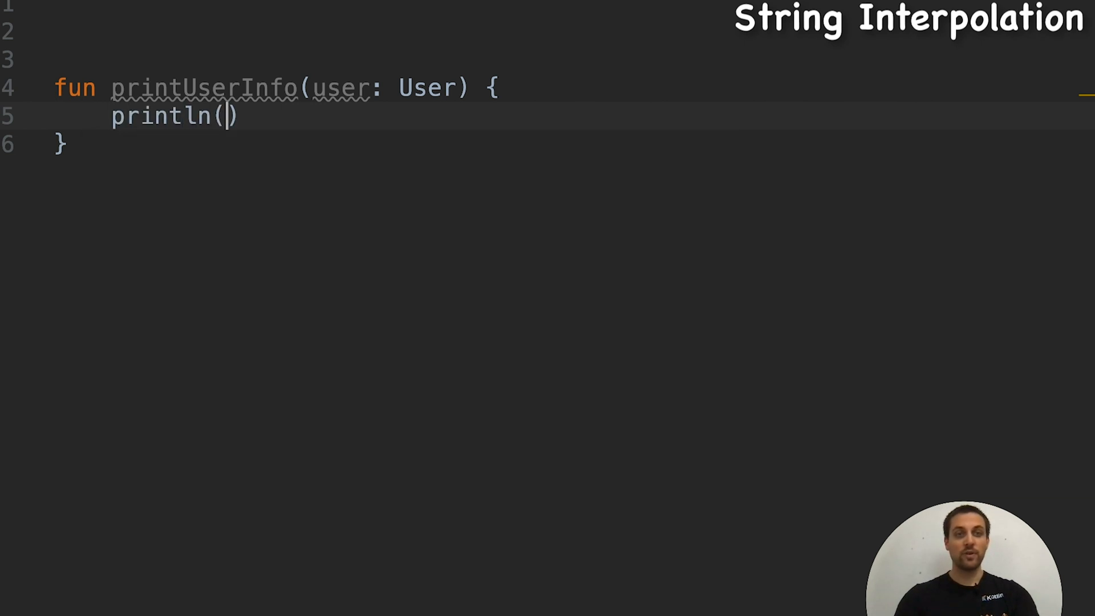
left_click(222, 116)
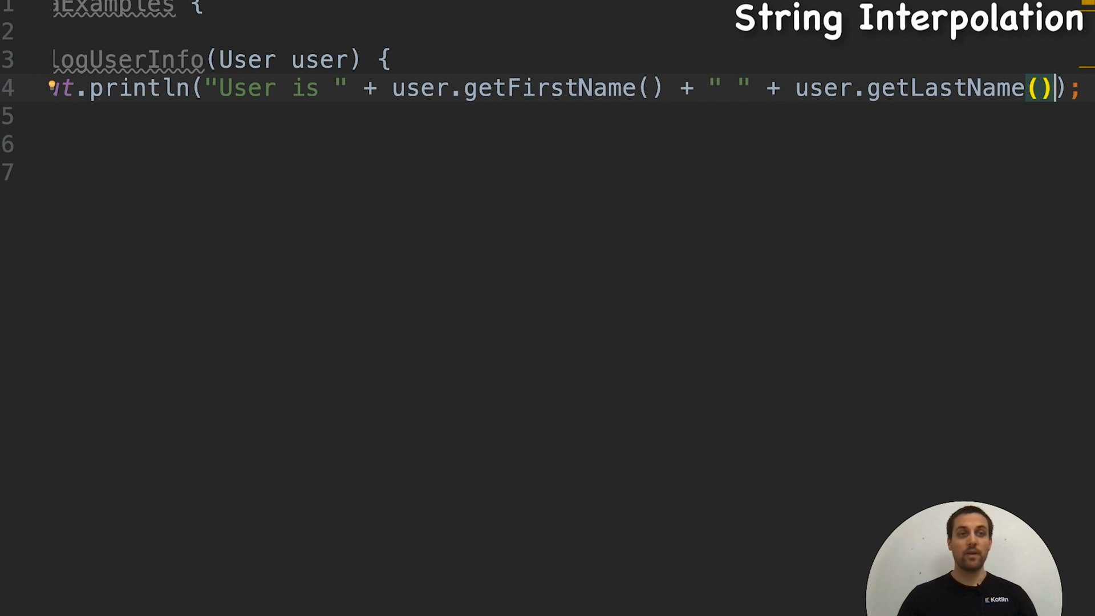
mouse_move(243, 102)
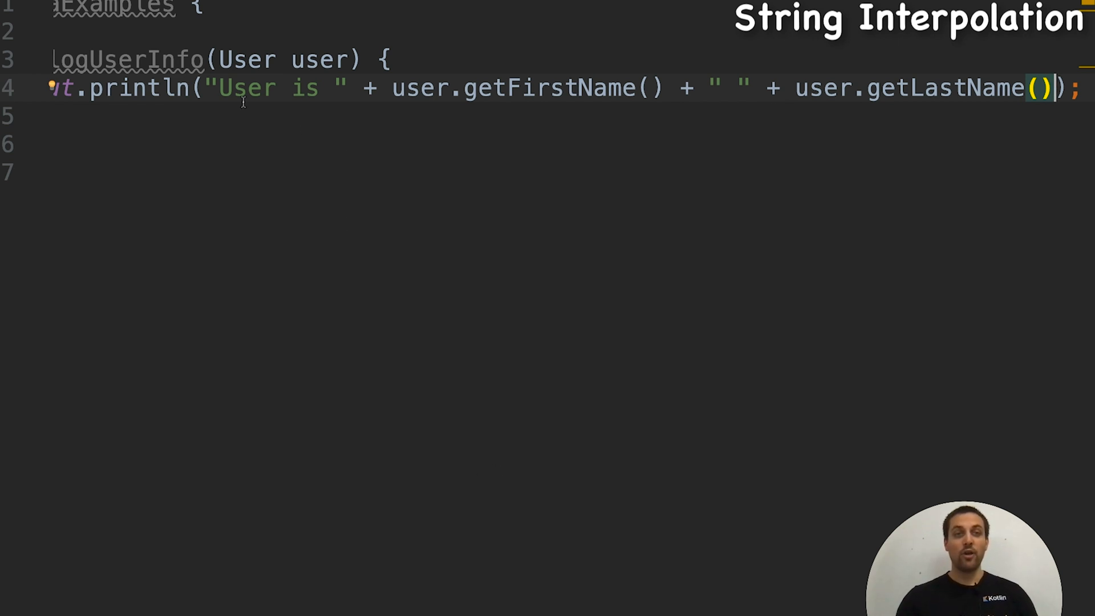
left_click_drag(223, 88, 321, 88)
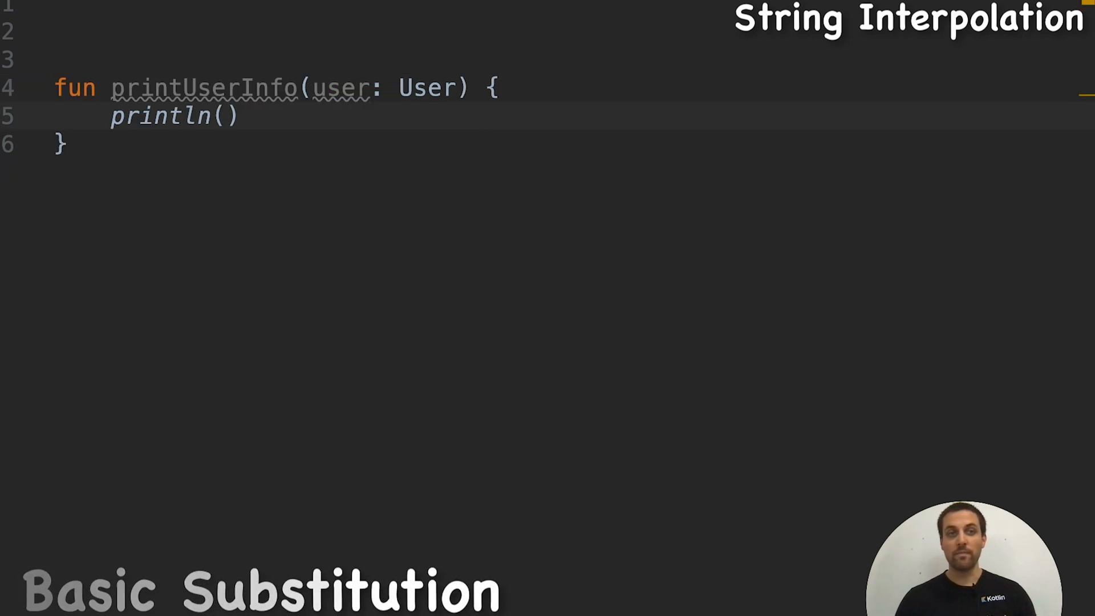
Step: Write the string literal "$user" inside println()
type("\"")
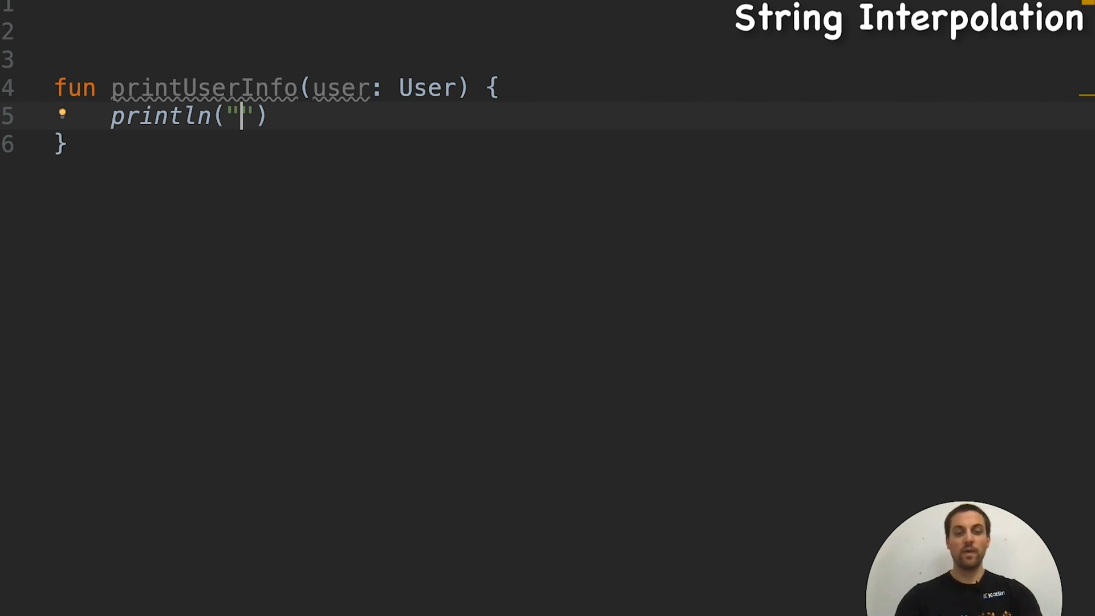
type("$")
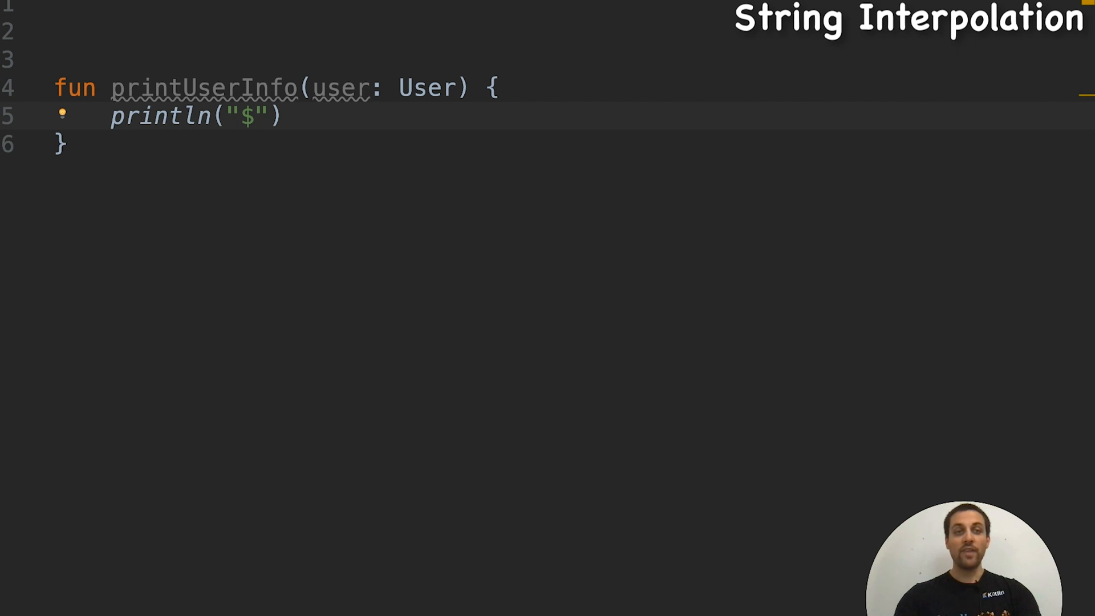
type("user")
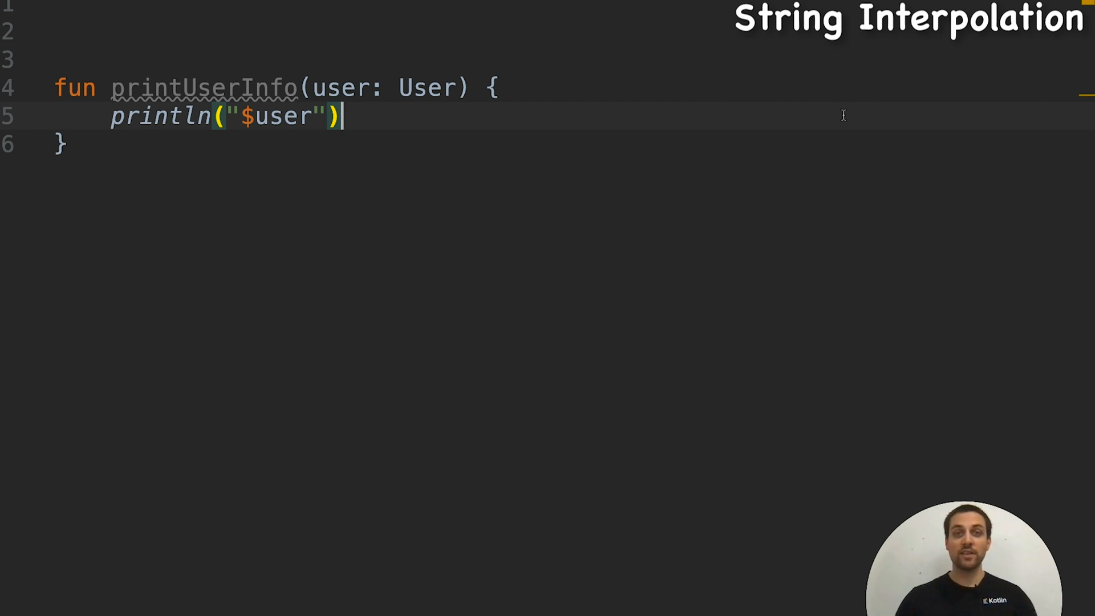
left_click(230, 116)
type("User")
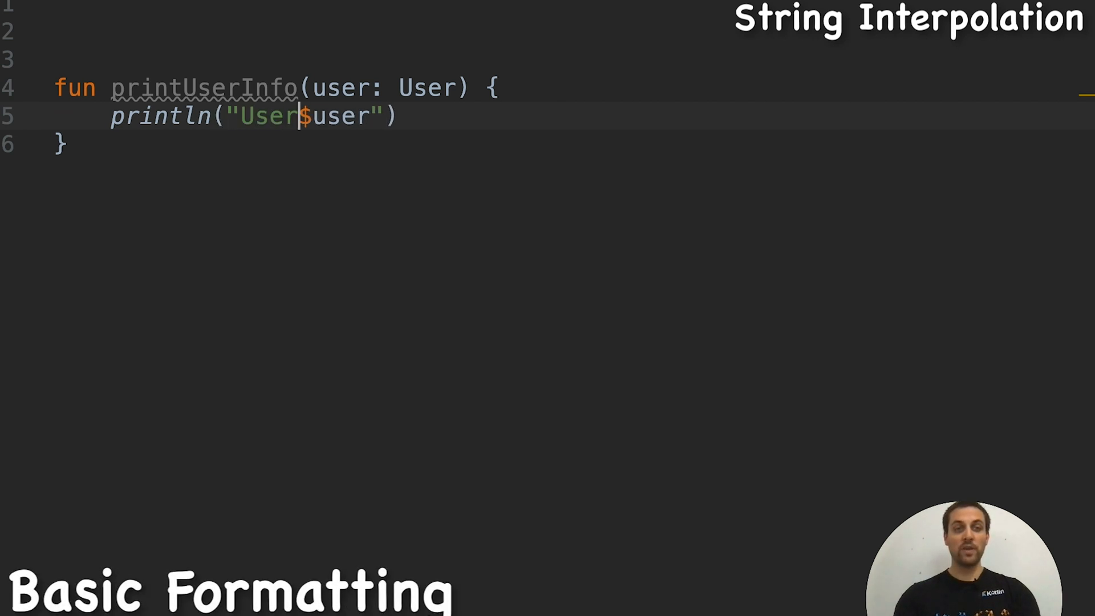
Step: Prefix the template so the literal reads "User is $user"
type("is")
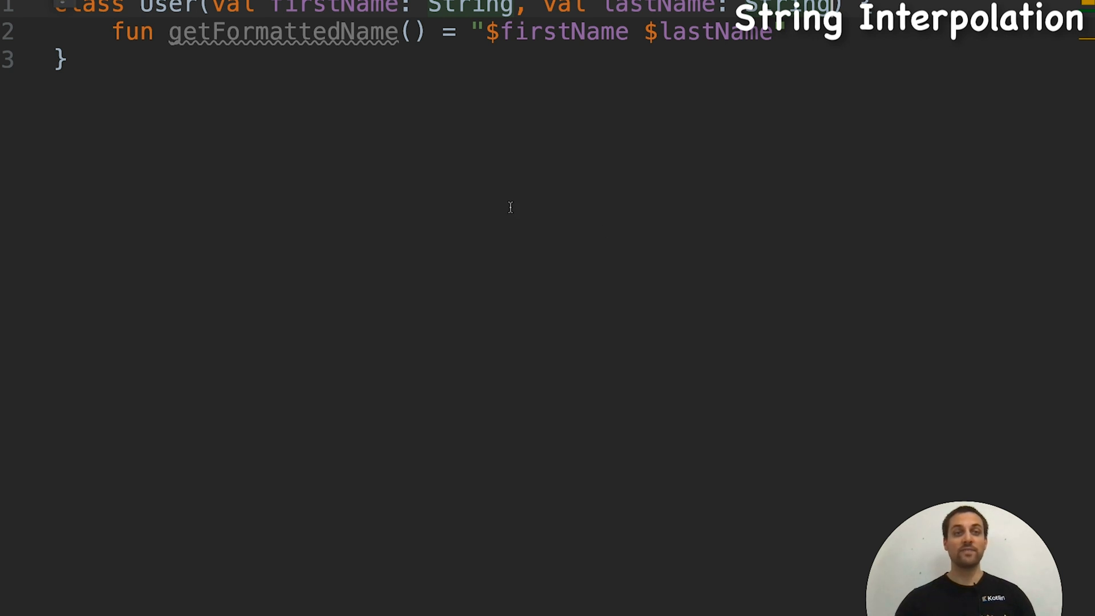
Step: Switch to the User class file showing getFormattedName()
double_click(286, 32)
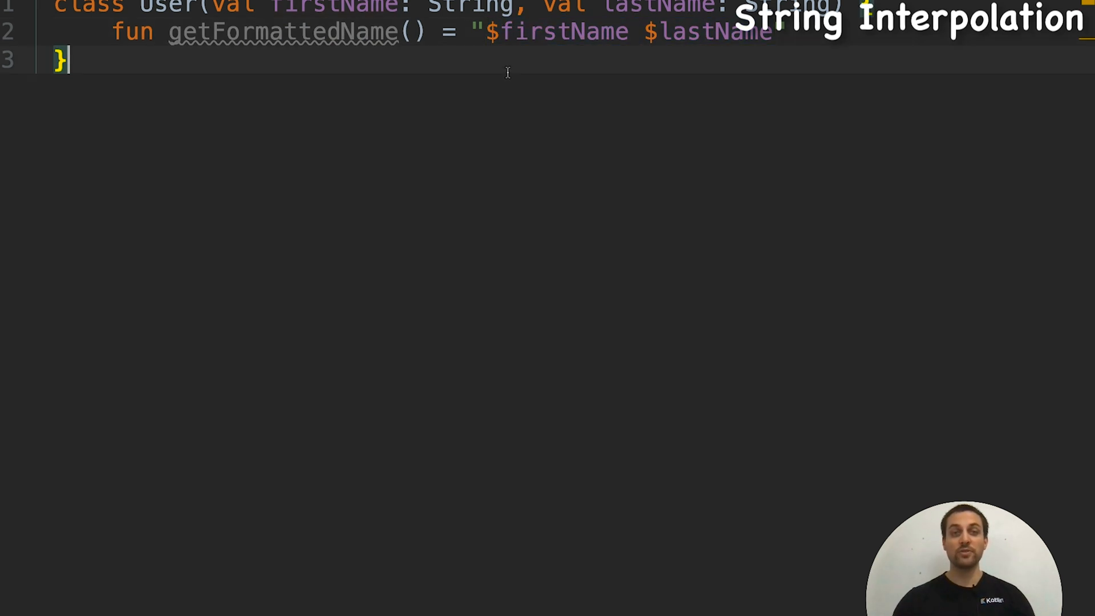
mouse_move(520, 32)
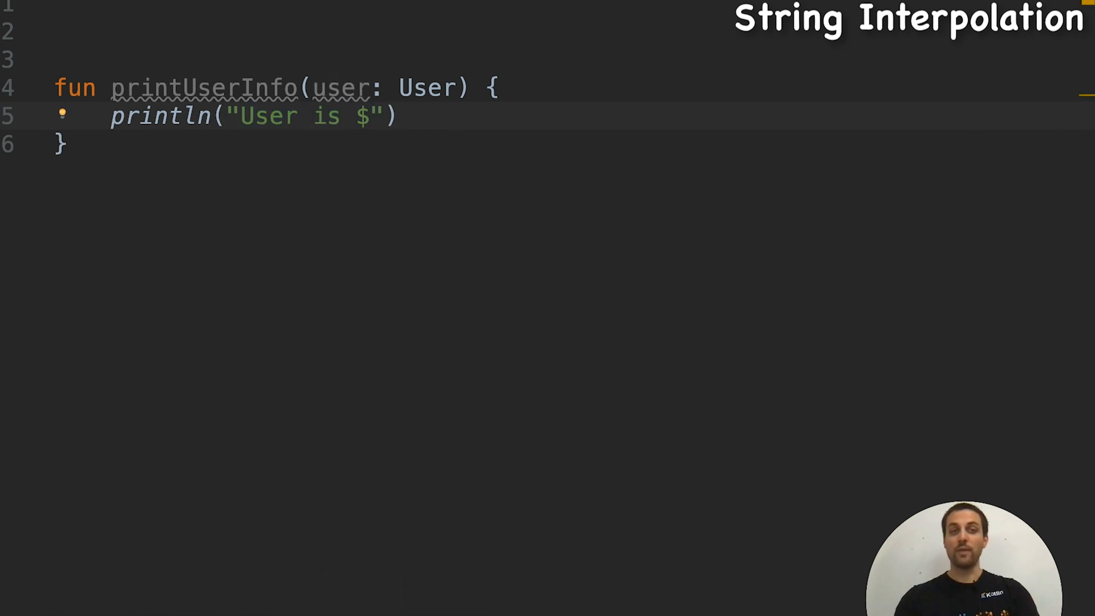
Step: Rewrite the message as "User is $user.getFormattedName()" with an unbraced template
key("Backspace")
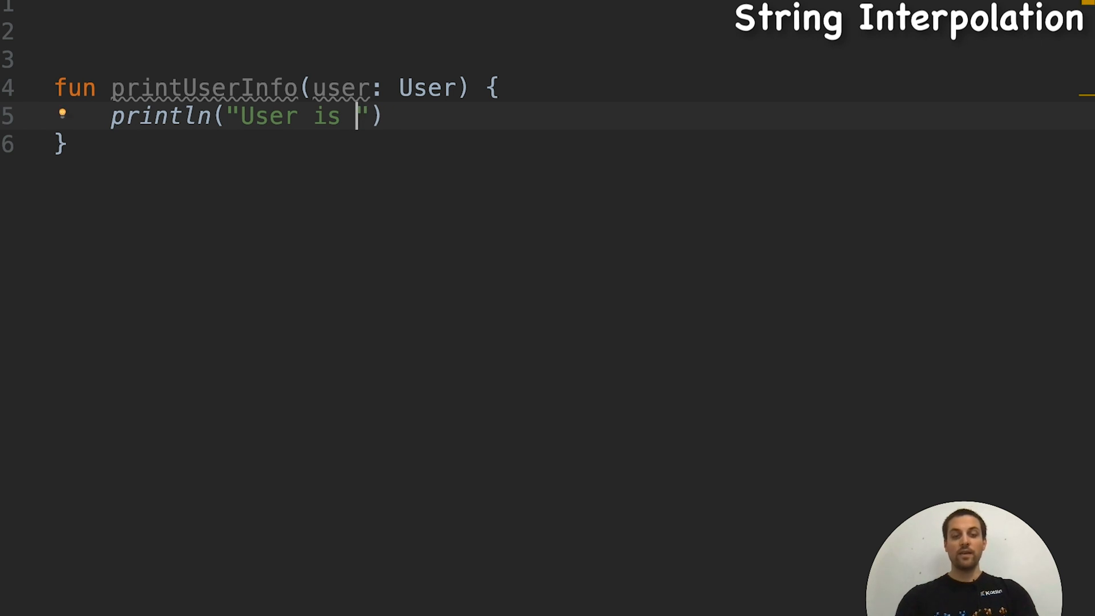
type("$")
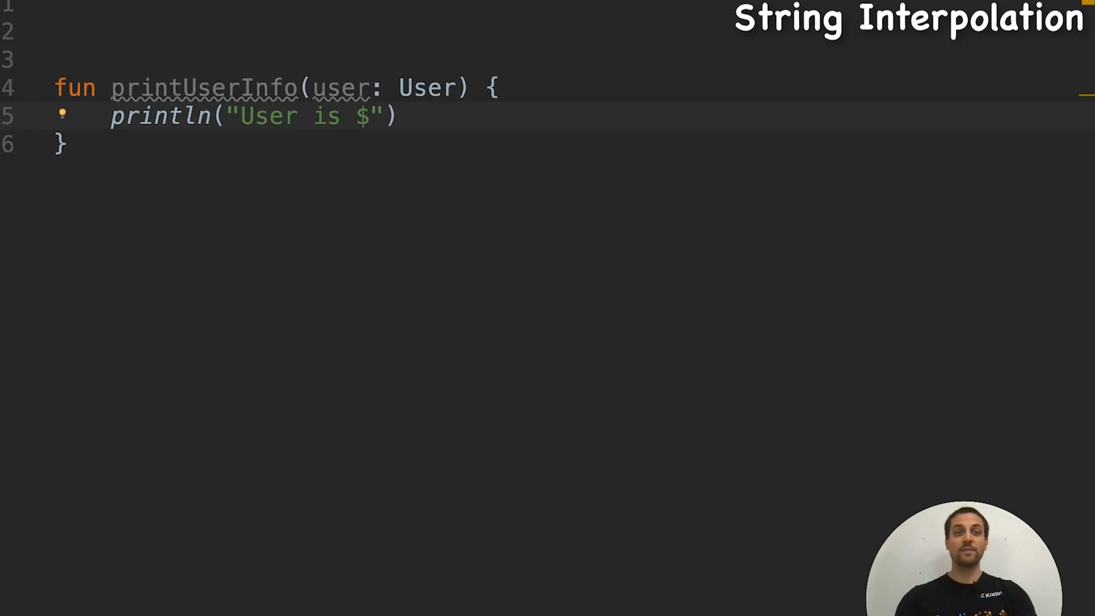
type("user")
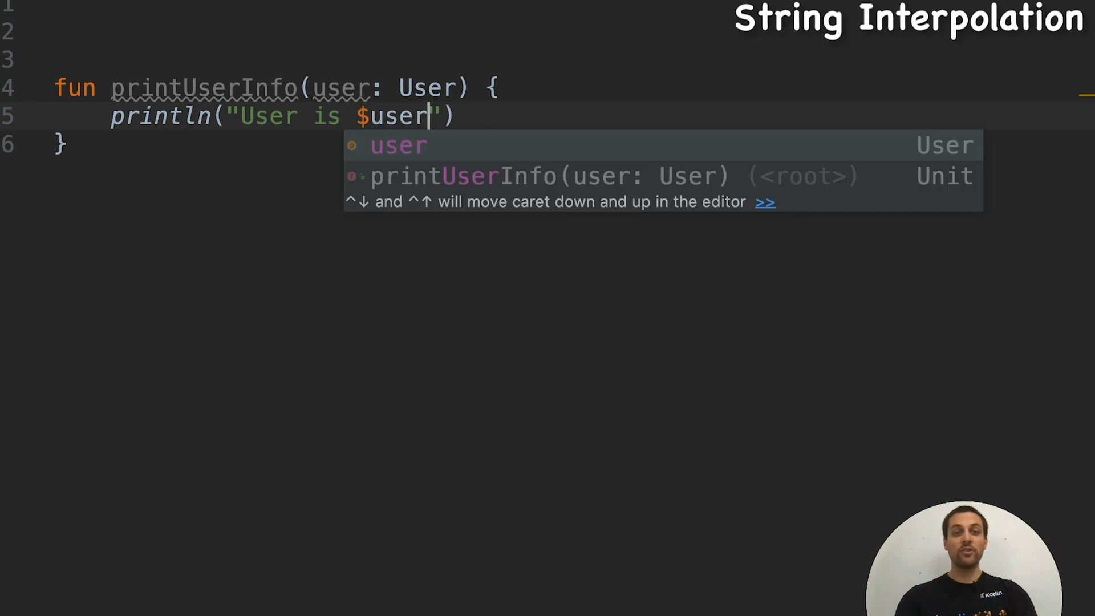
type(".")
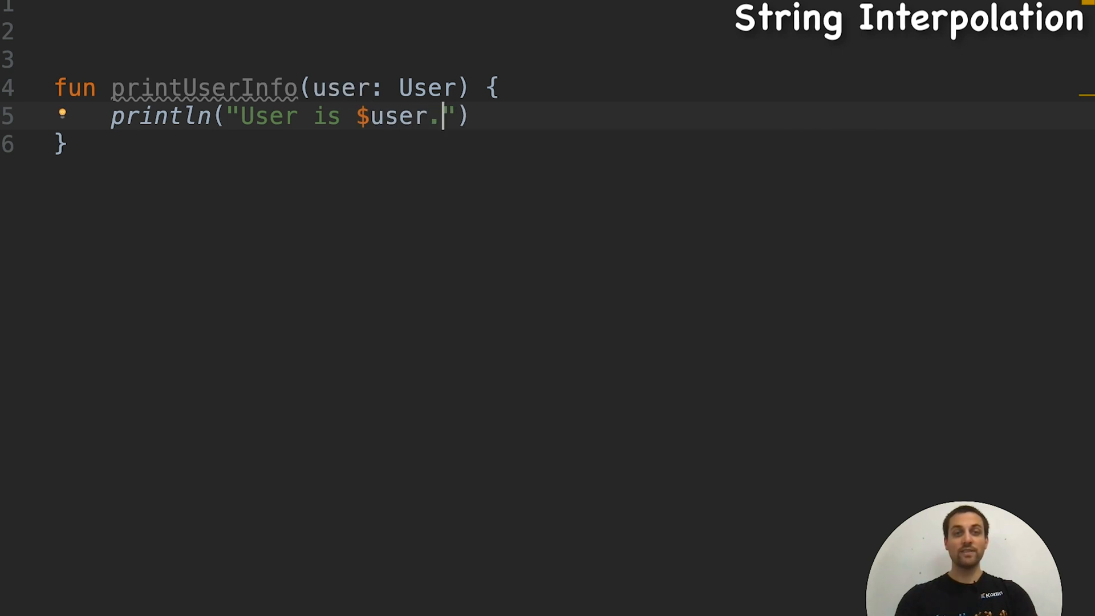
type("getForma")
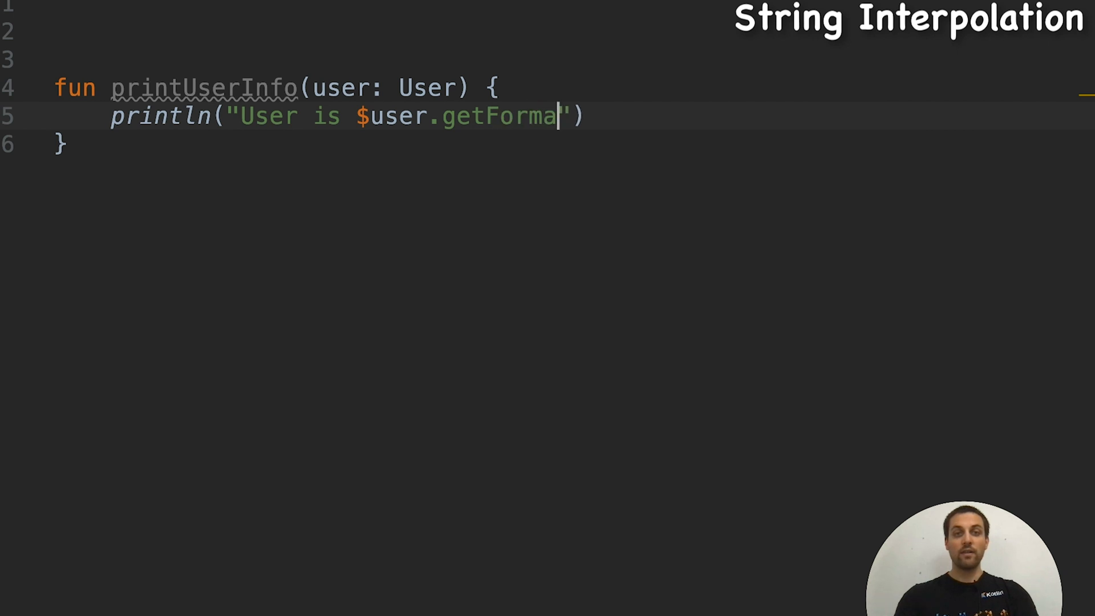
type("ttedName()")
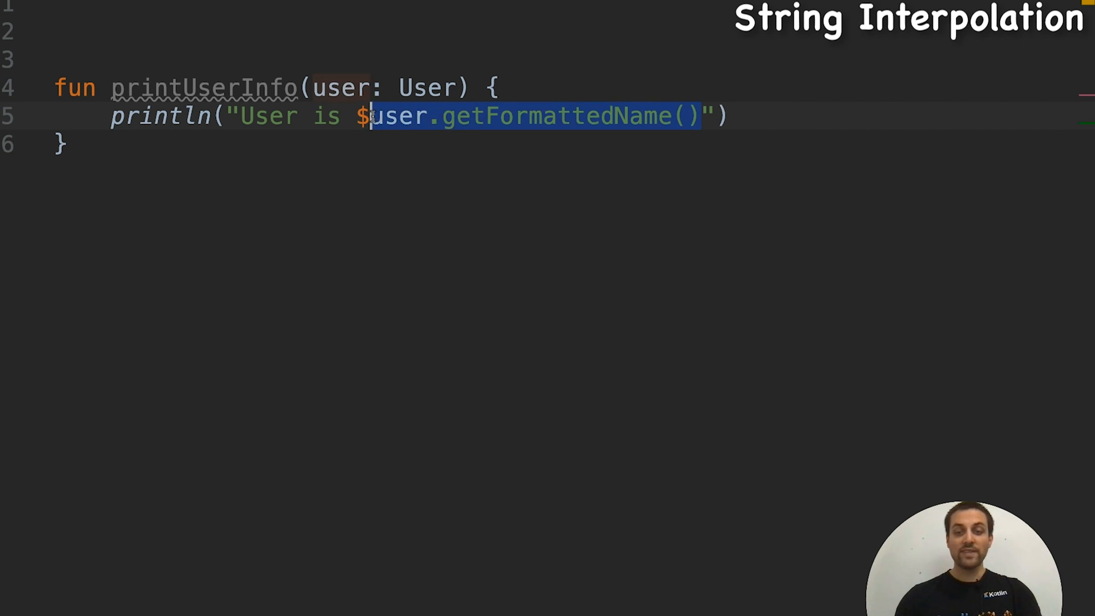
Step: Replace the unbraced template with ${user.get…} toward calling getFormattedName() in braces
key("Delete")
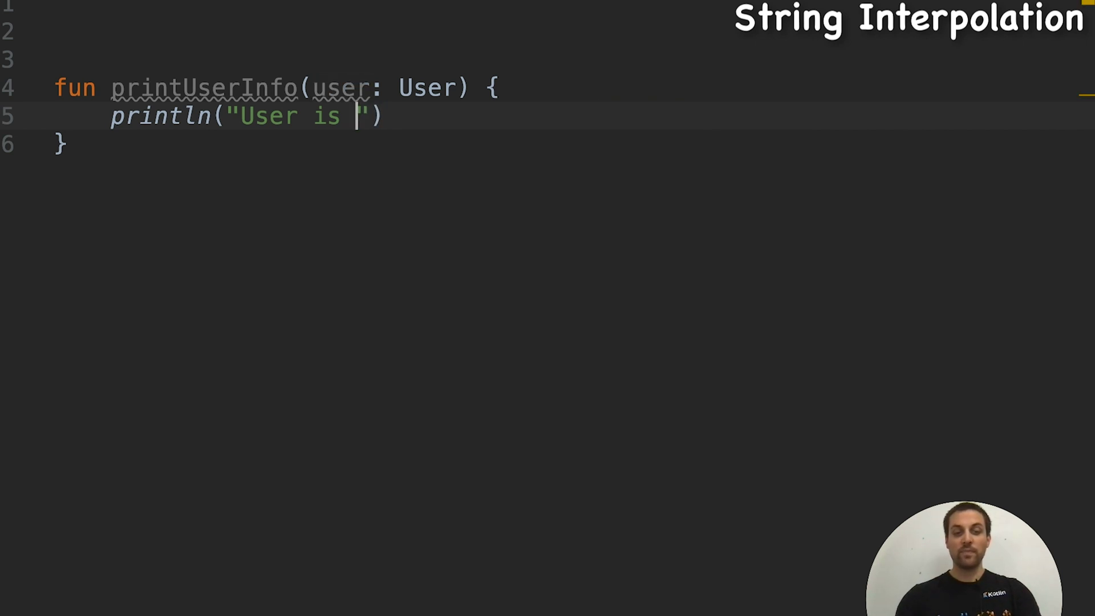
type("$")
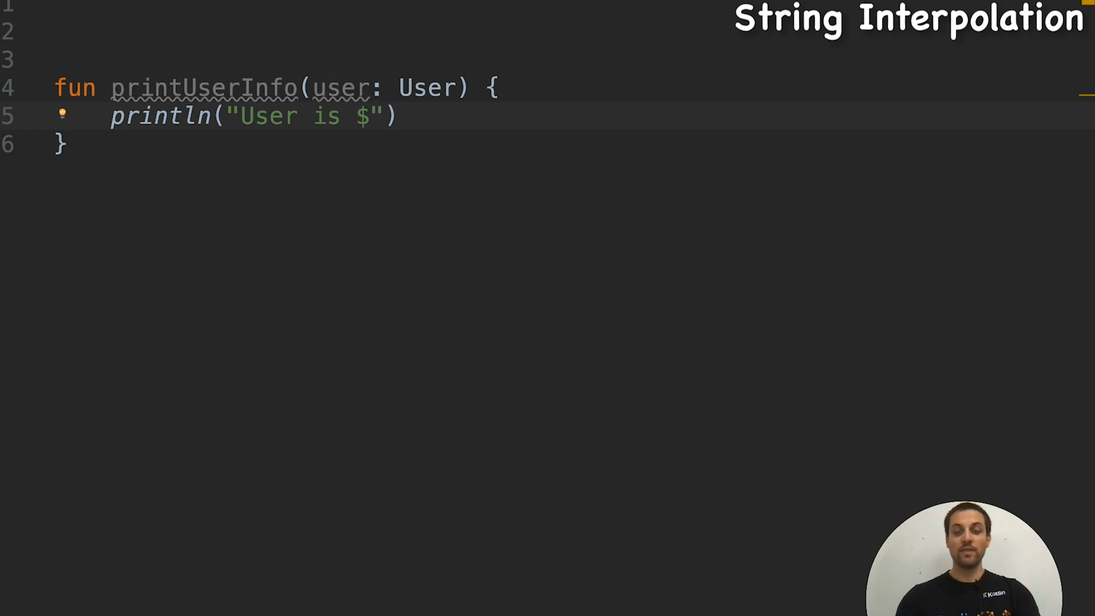
type("{}")
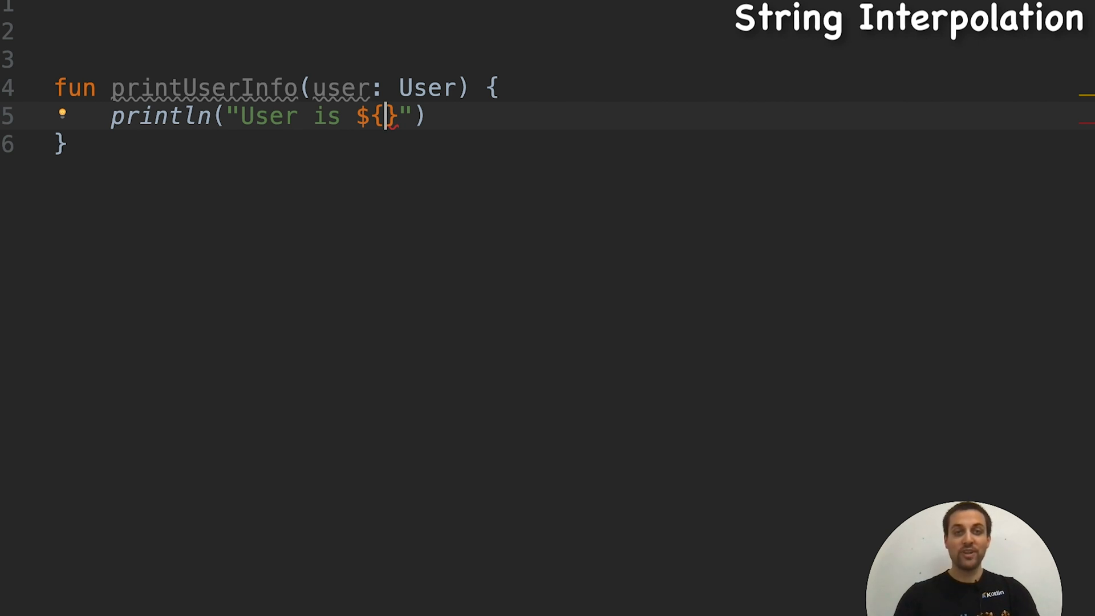
type("user.")
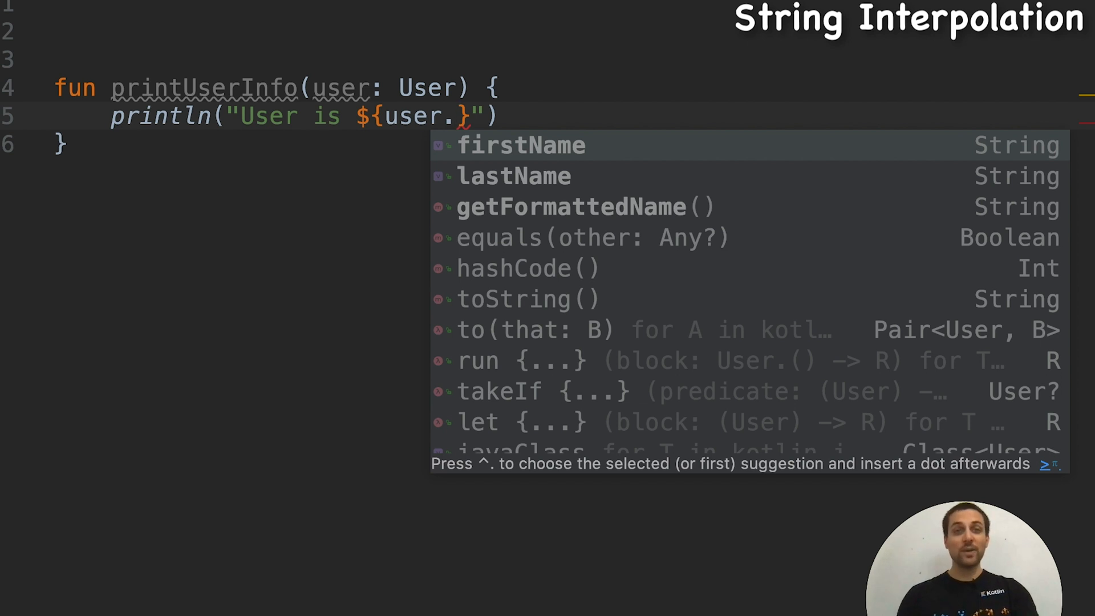
type("get")
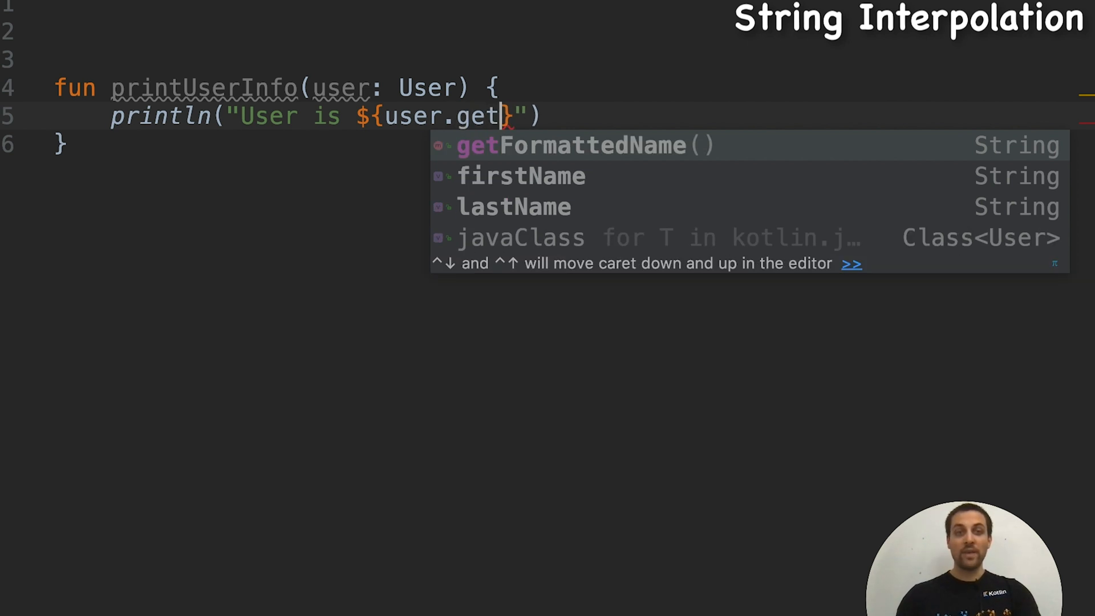